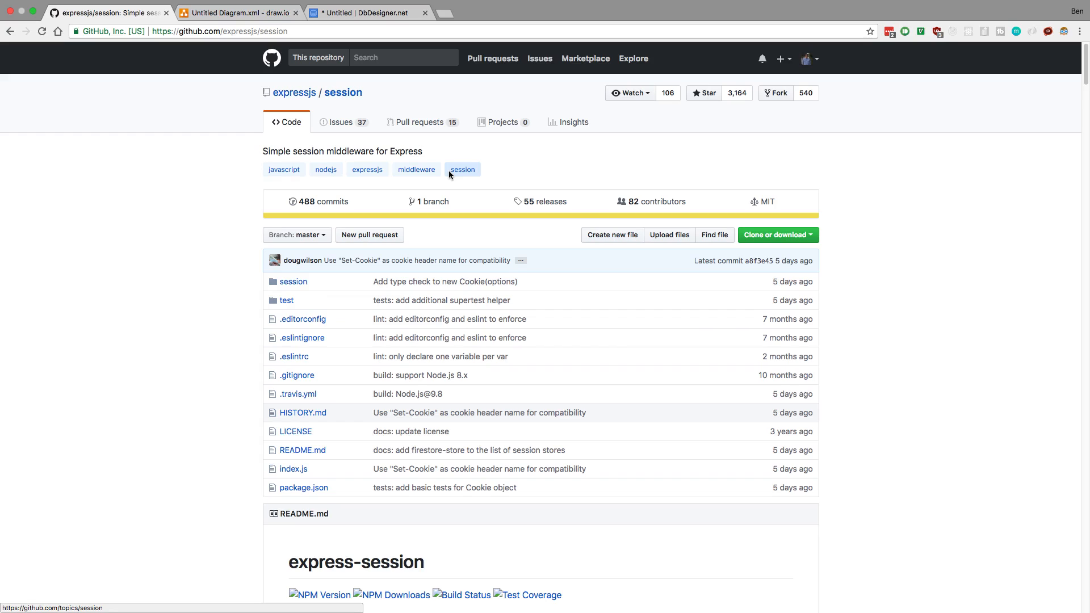
mouse_move(1024, 119)
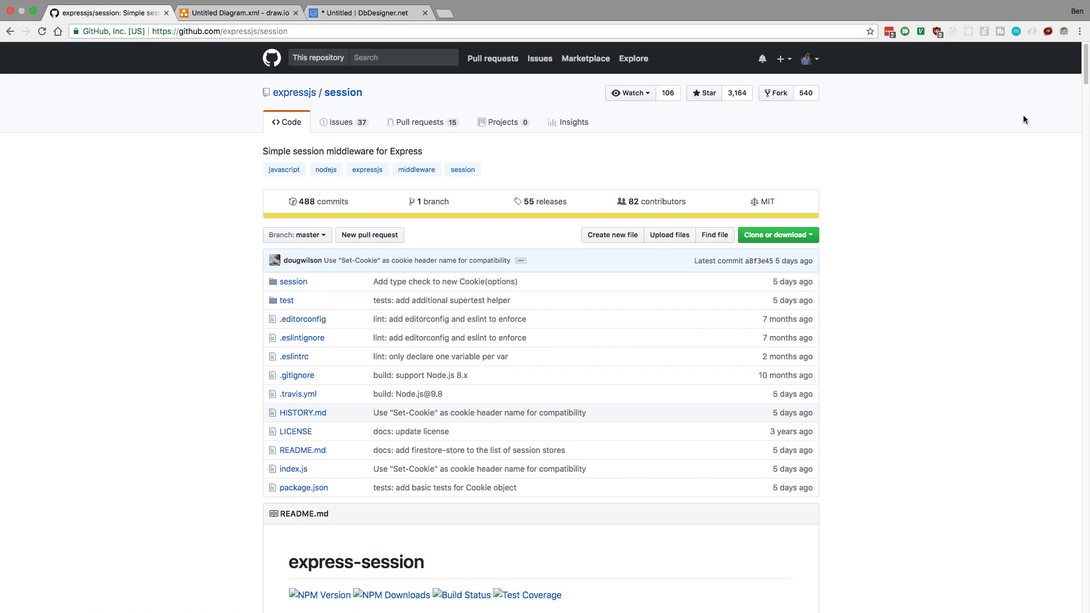
mouse_move(933, 143)
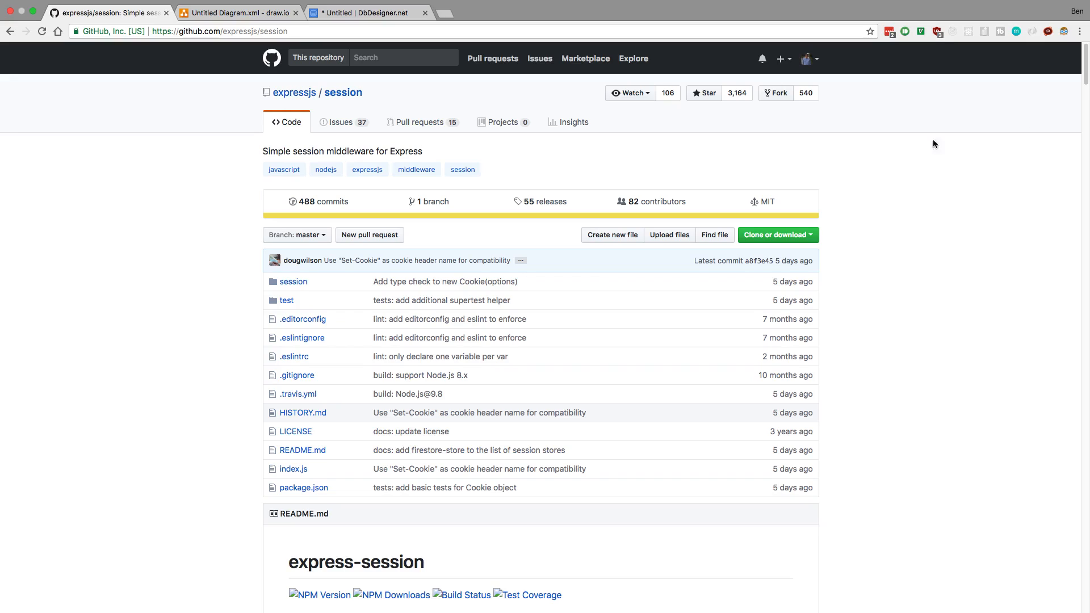
mouse_move(588, 322)
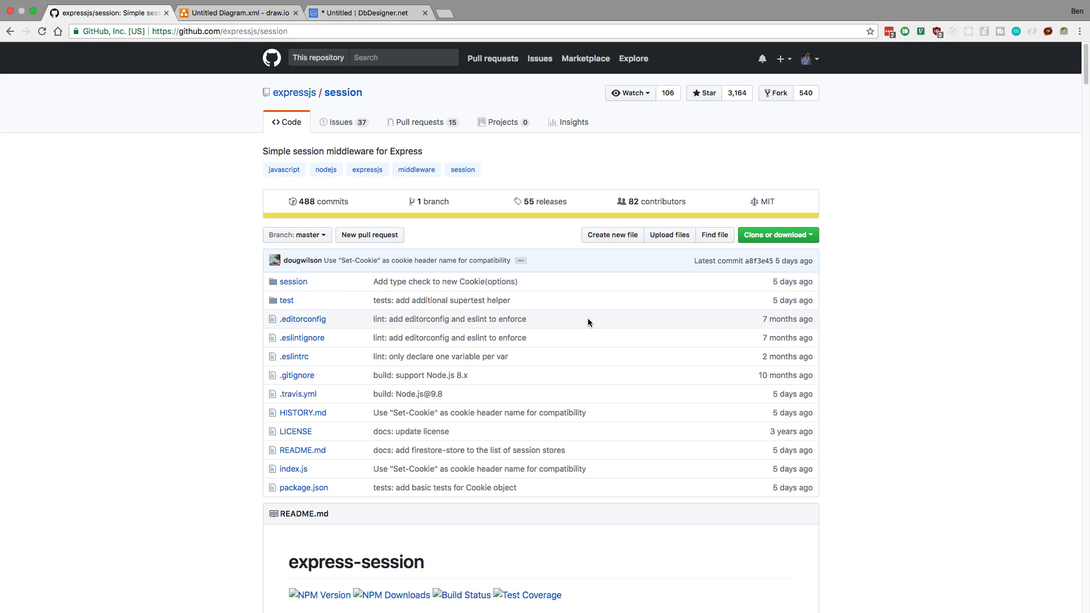
Step: Switch to the draw.io tab showing the phone and laptop linked to the Server
scroll(down, 3)
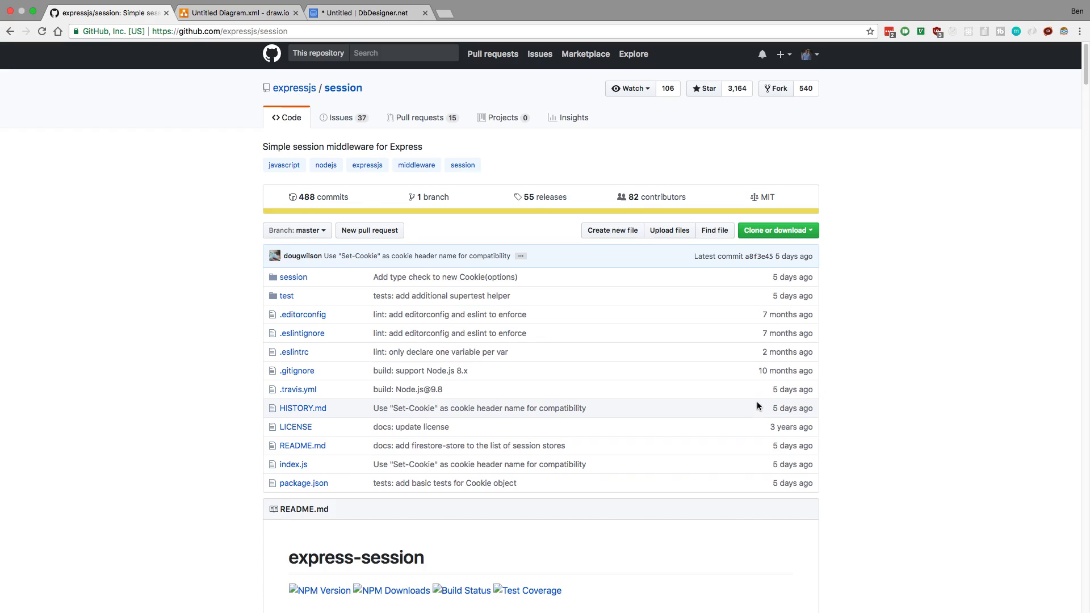
scroll(down, 3)
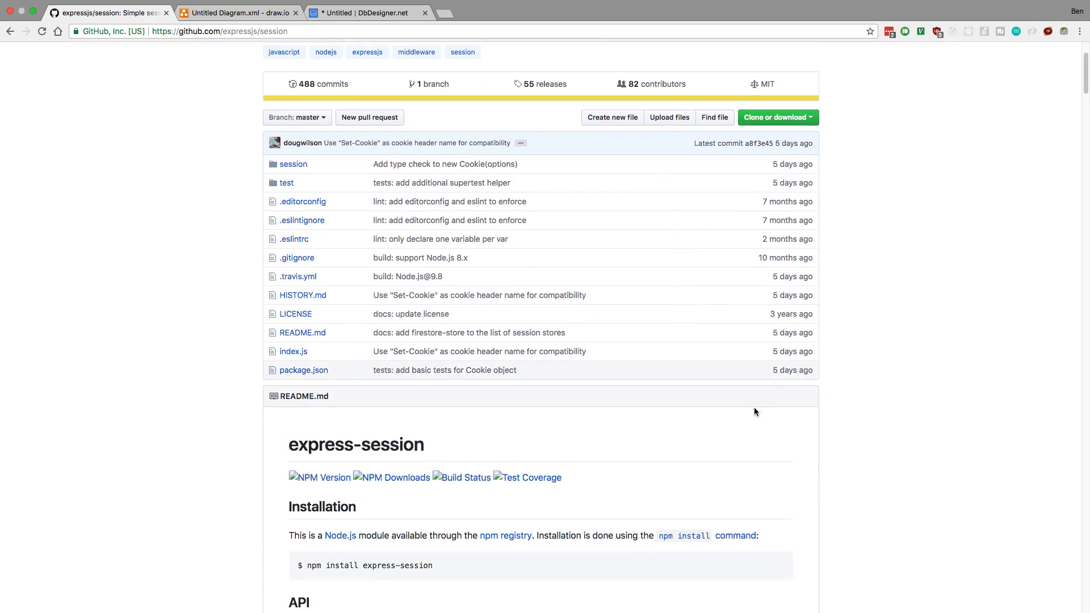
click(238, 12)
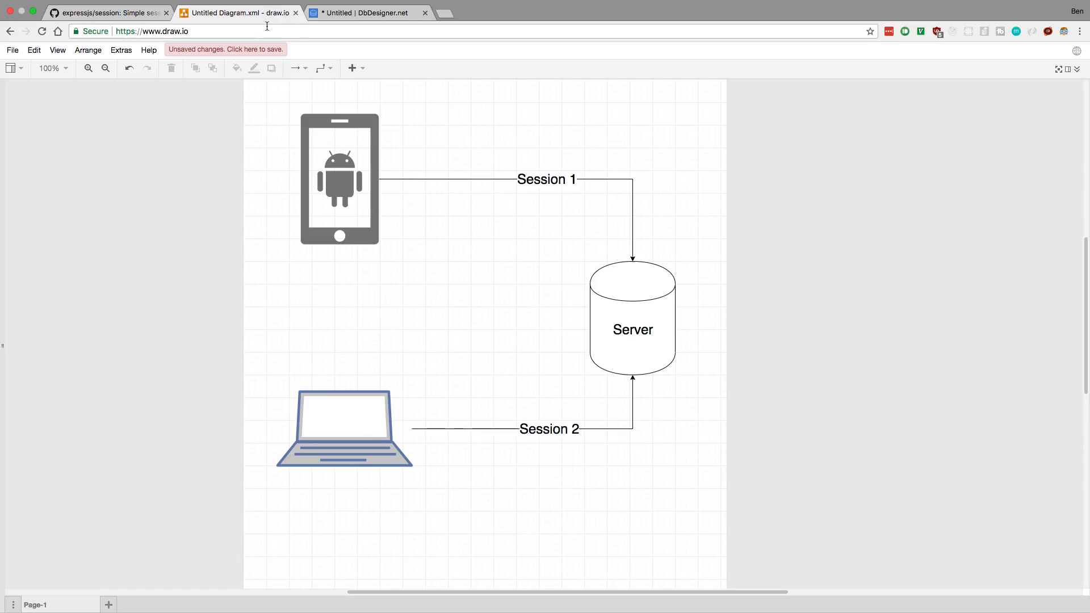
mouse_move(1, 205)
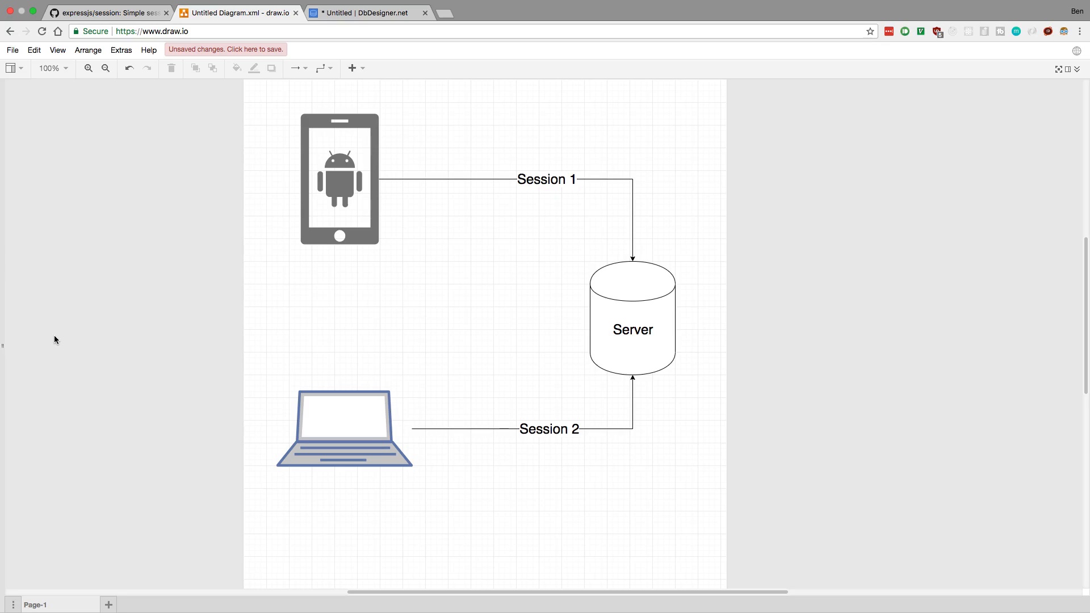
Step: Return to the express-session repository and scroll into the README API documentation
click(107, 26)
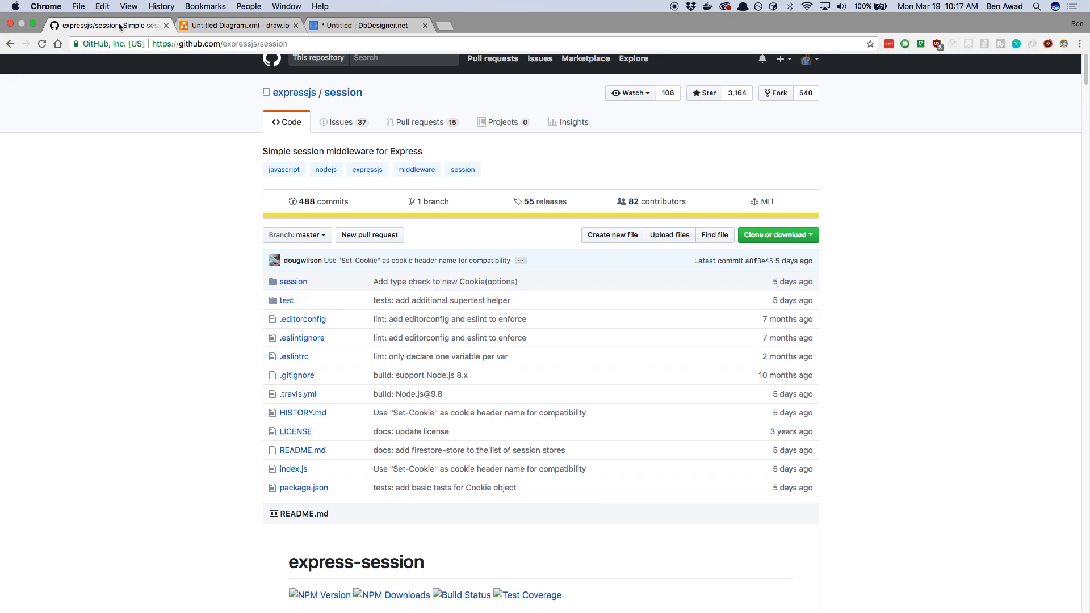
scroll(down, 3)
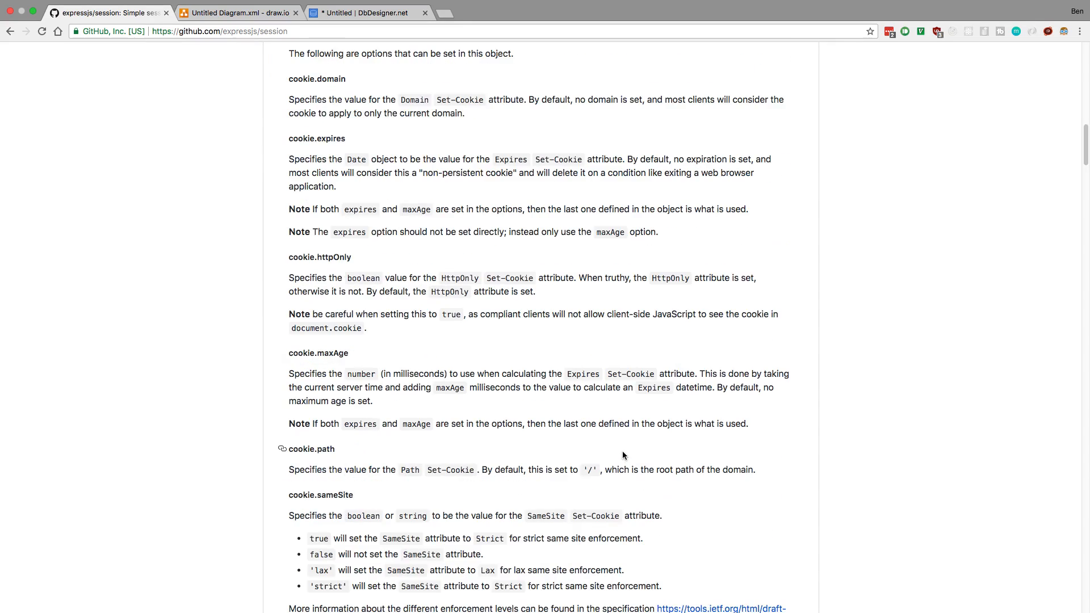
scroll(down, 3)
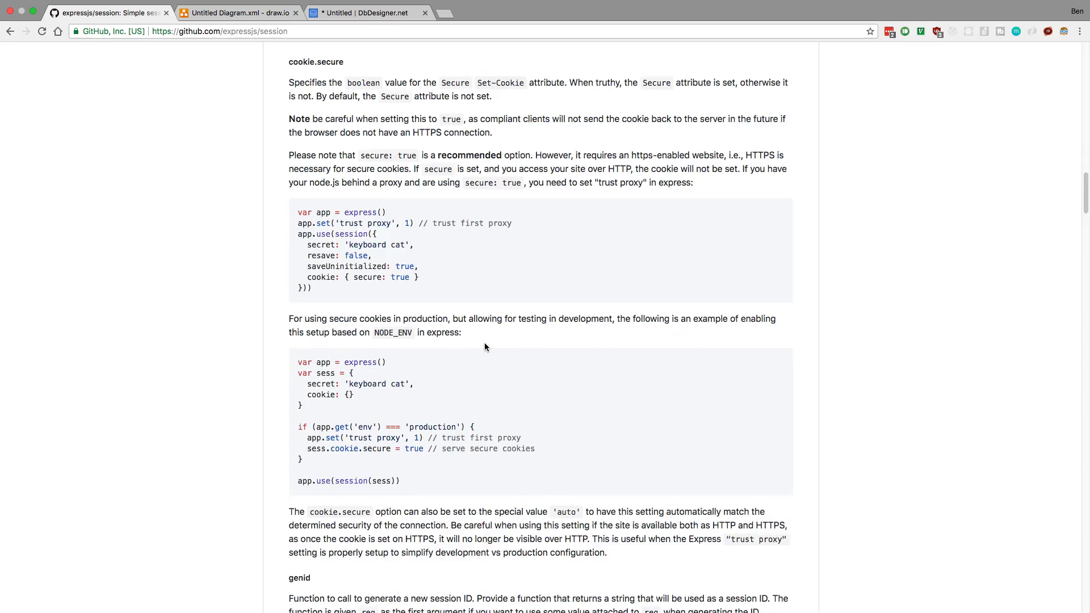
scroll(down, 3)
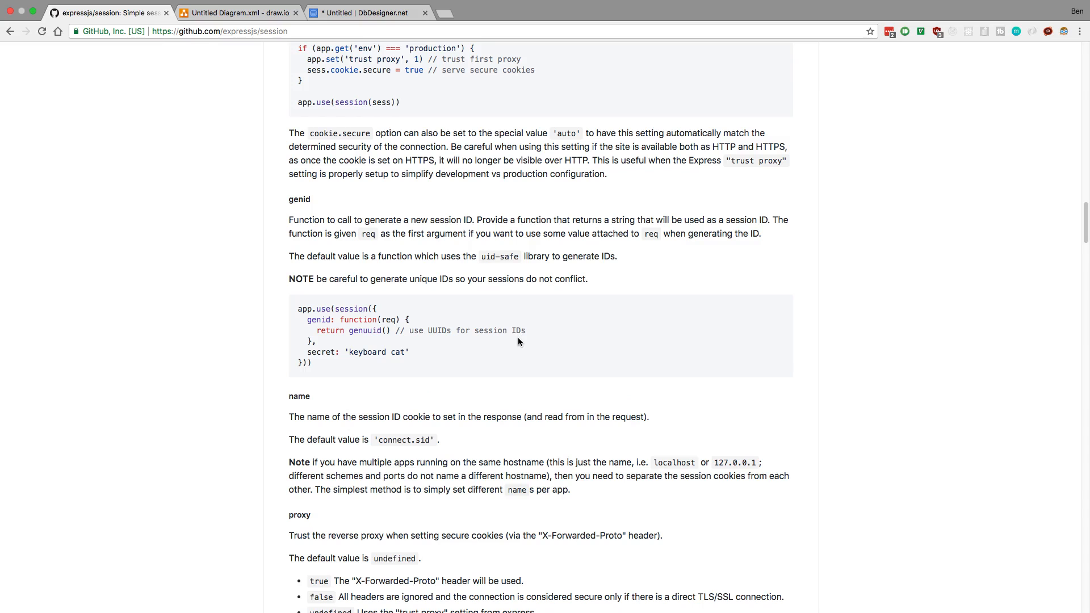
scroll(down, 3)
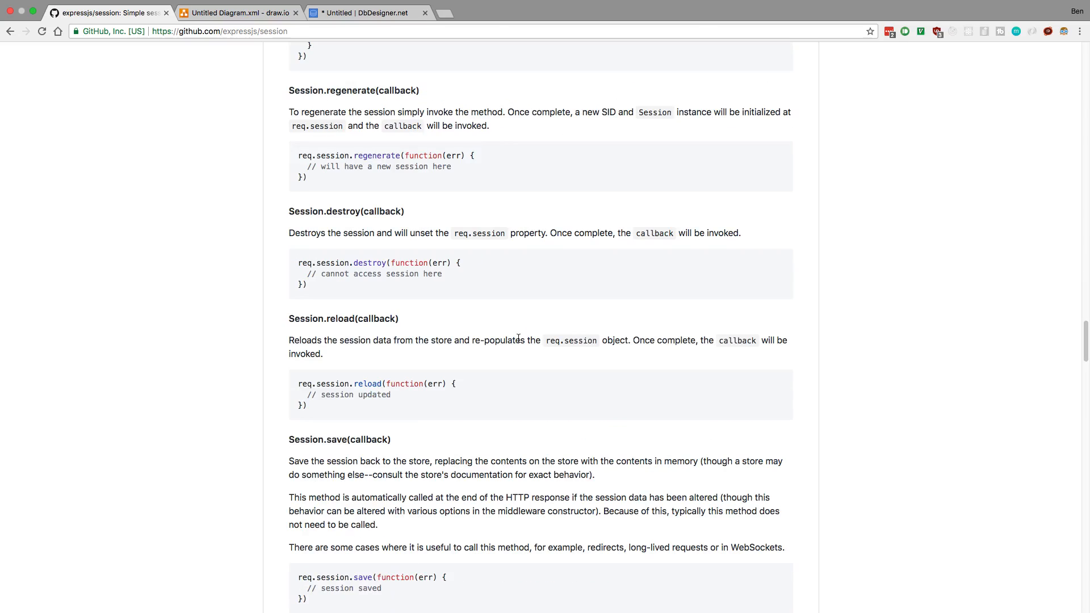
Step: Continue through the README to the Session Store Implementation's store.get and store.set methods
scroll(up, 3)
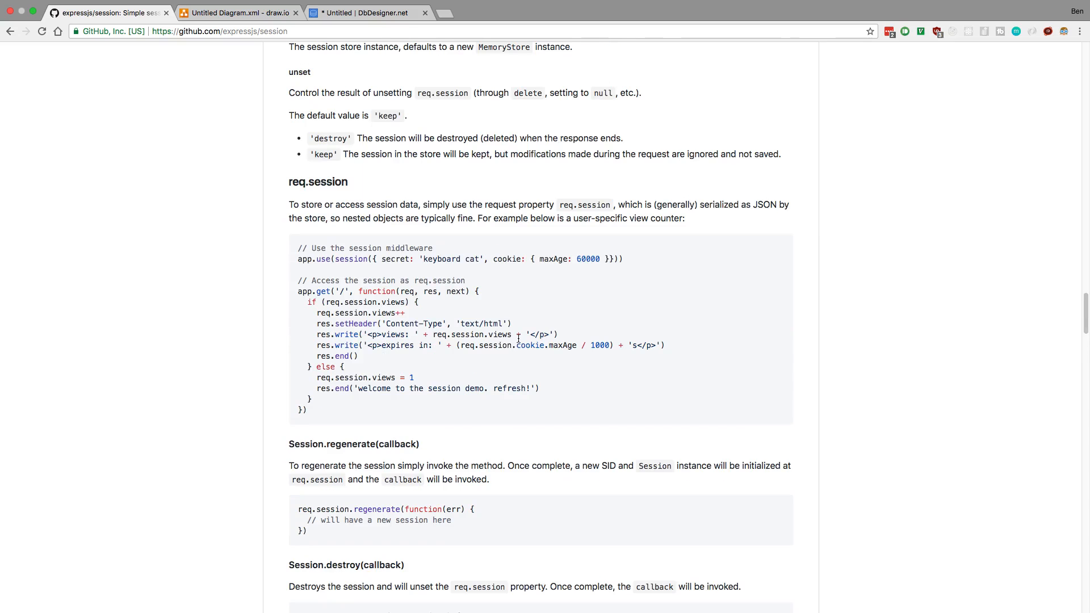
scroll(down, 3)
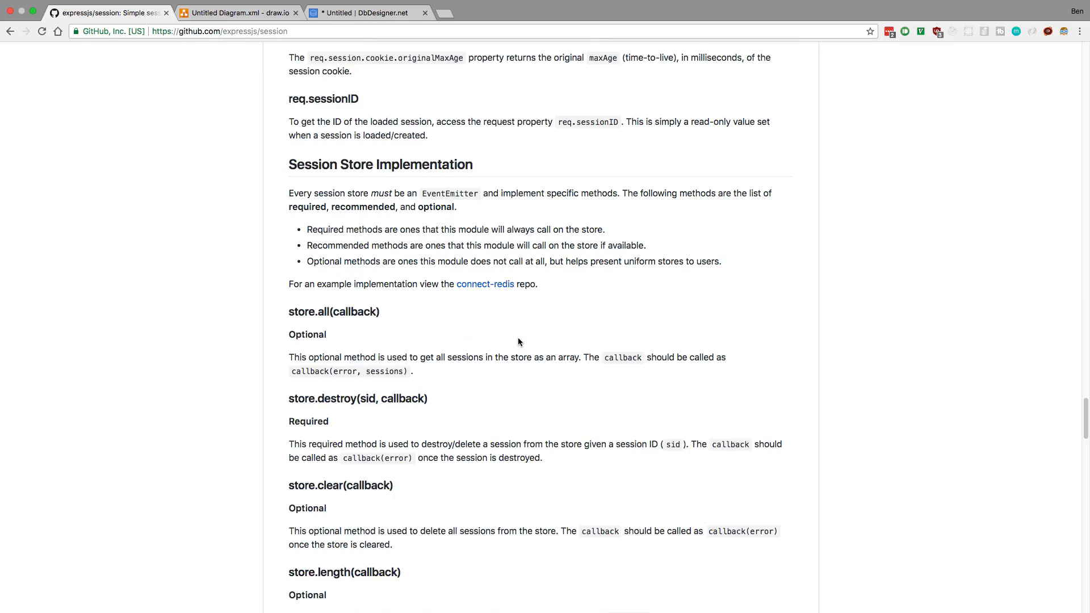
scroll(down, 3)
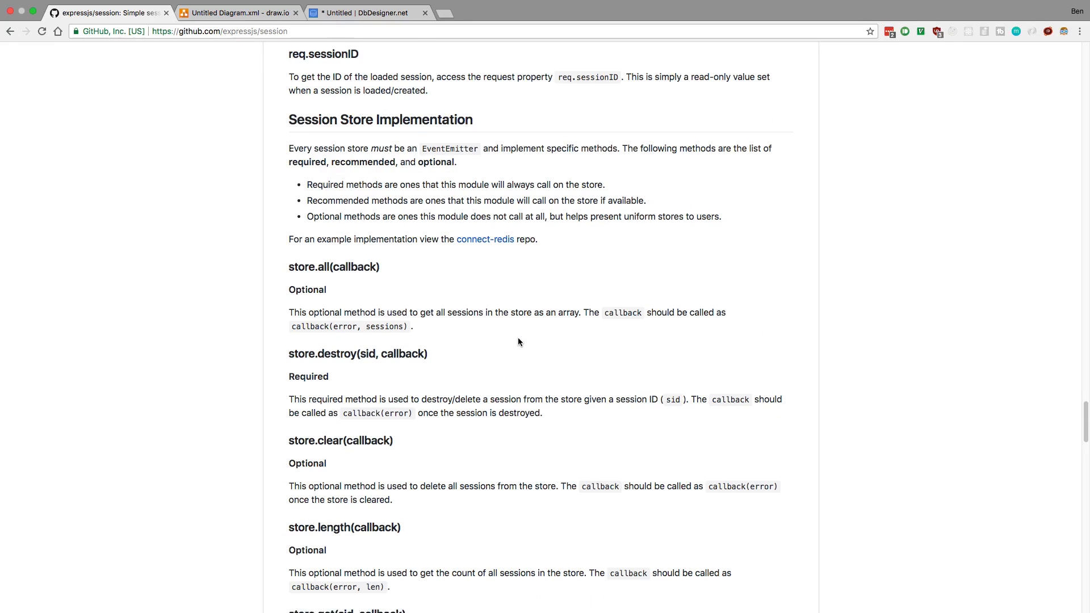
scroll(down, 3)
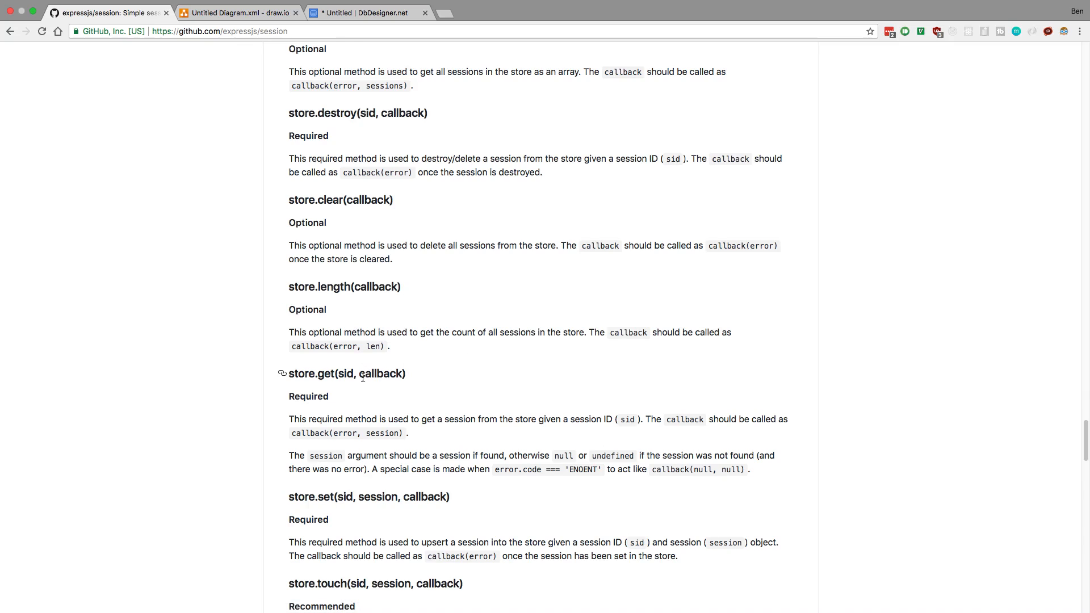
mouse_move(356, 389)
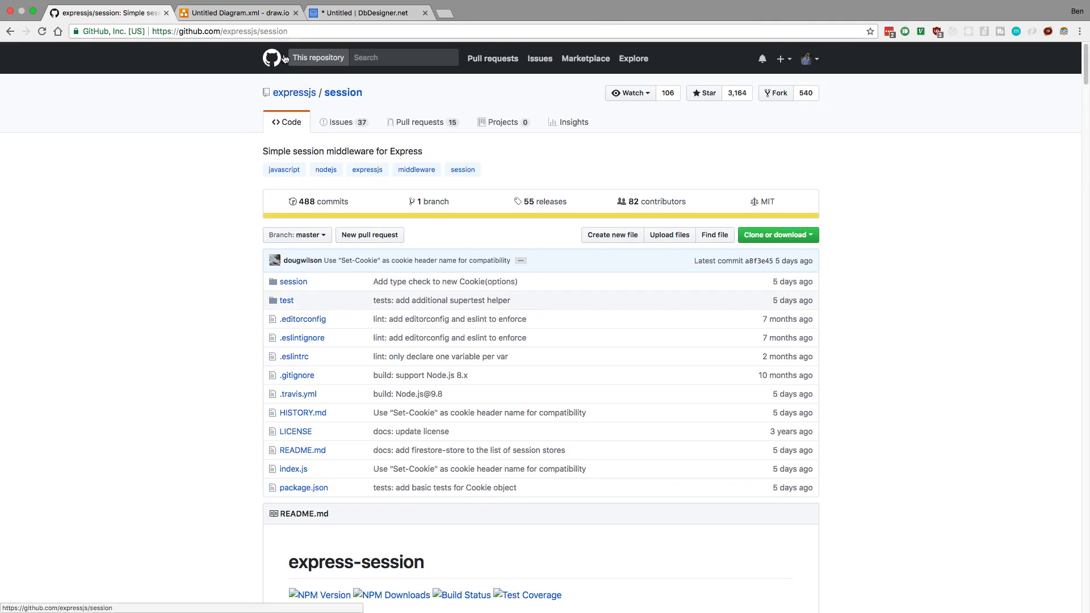
Step: Switch back to the session diagram and select the Server cylinder shape
click(238, 13)
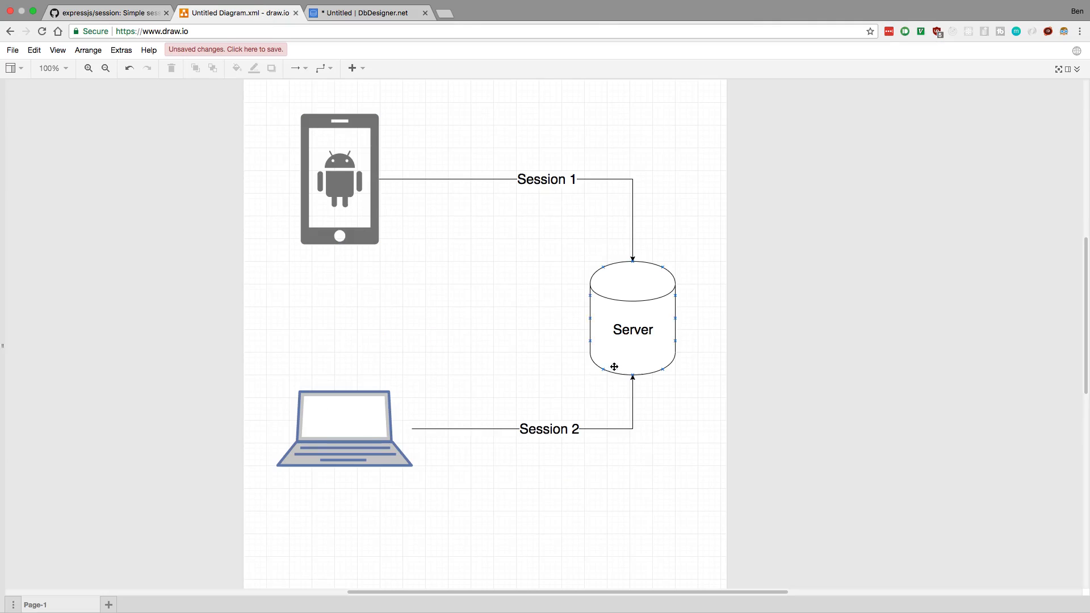
click(781, 188)
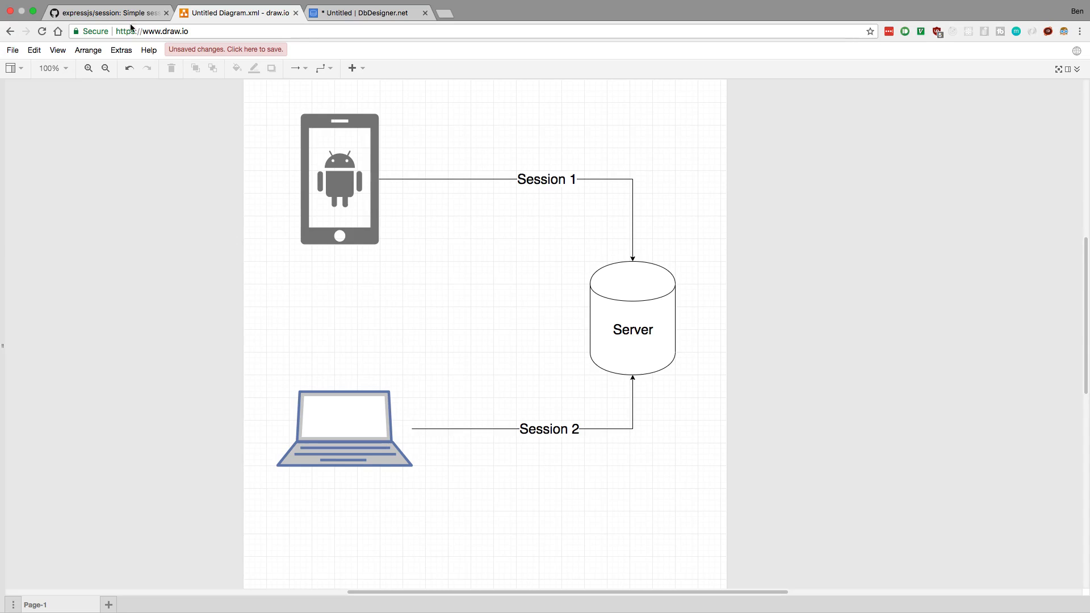
Step: Switch to the expressjs/session repository page on GitHub
click(103, 12)
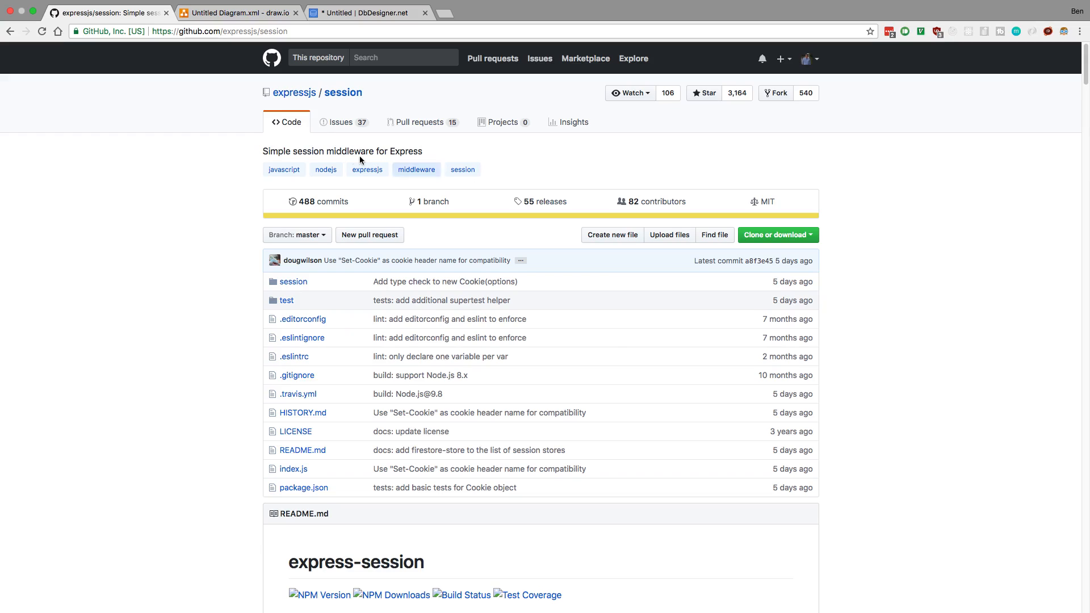
mouse_move(351, 149)
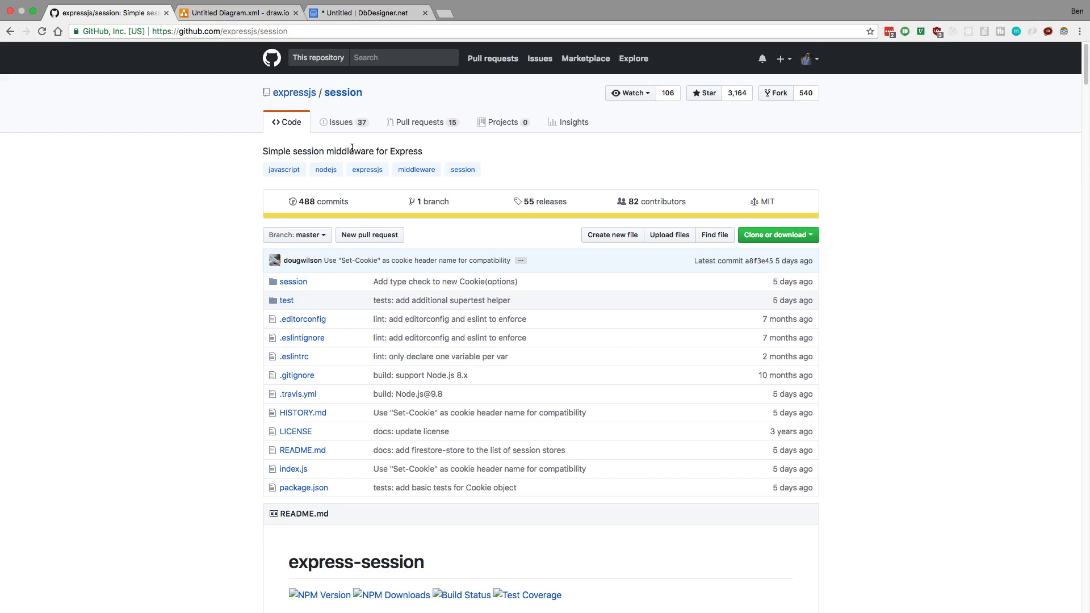
mouse_move(173, 191)
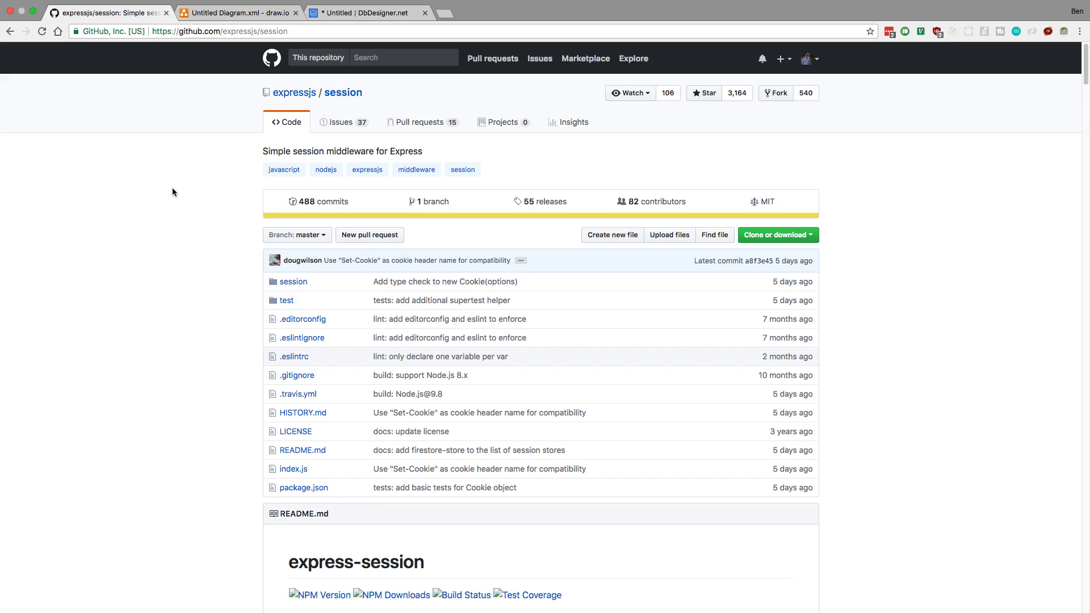
mouse_move(180, 191)
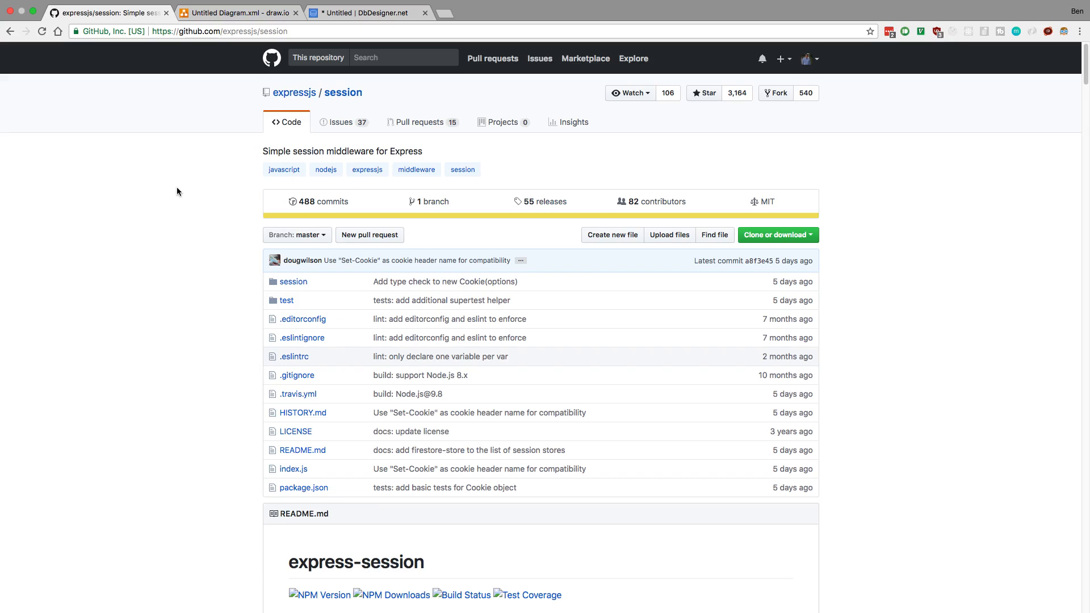
mouse_move(136, 187)
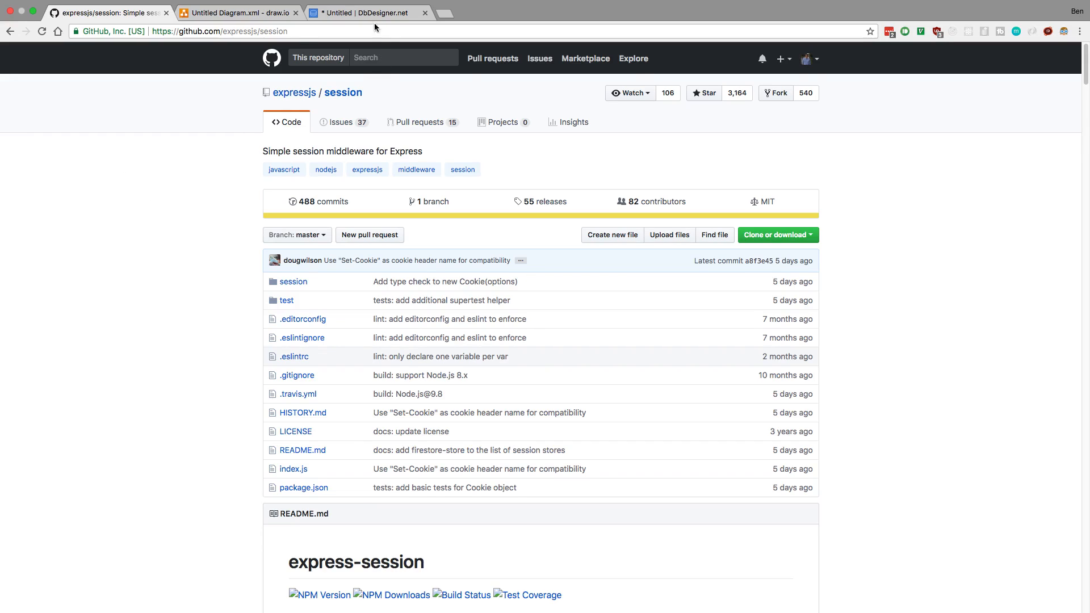
click(363, 10)
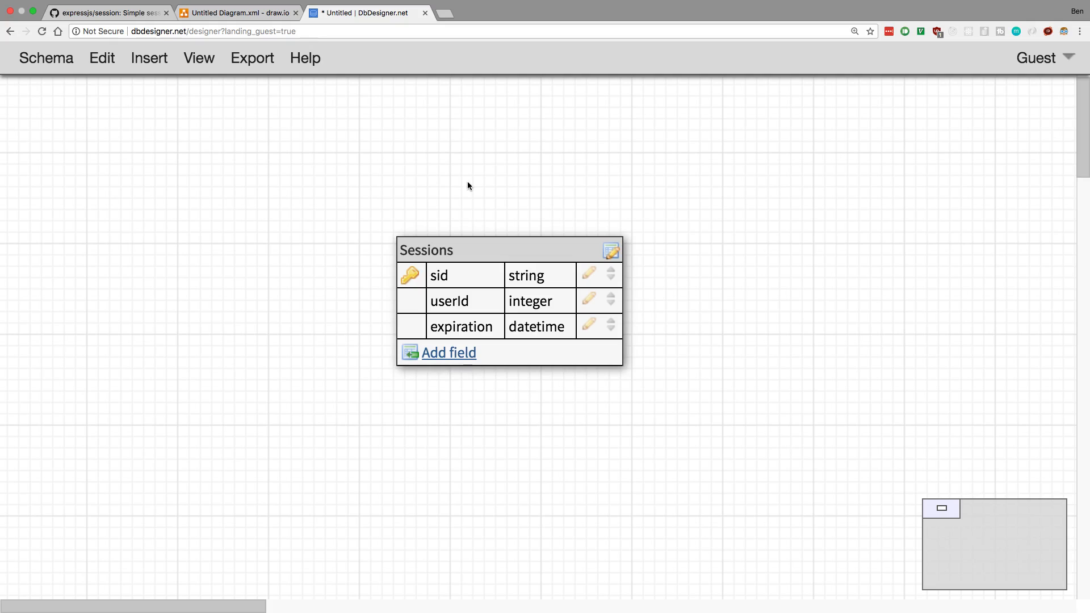
mouse_move(473, 193)
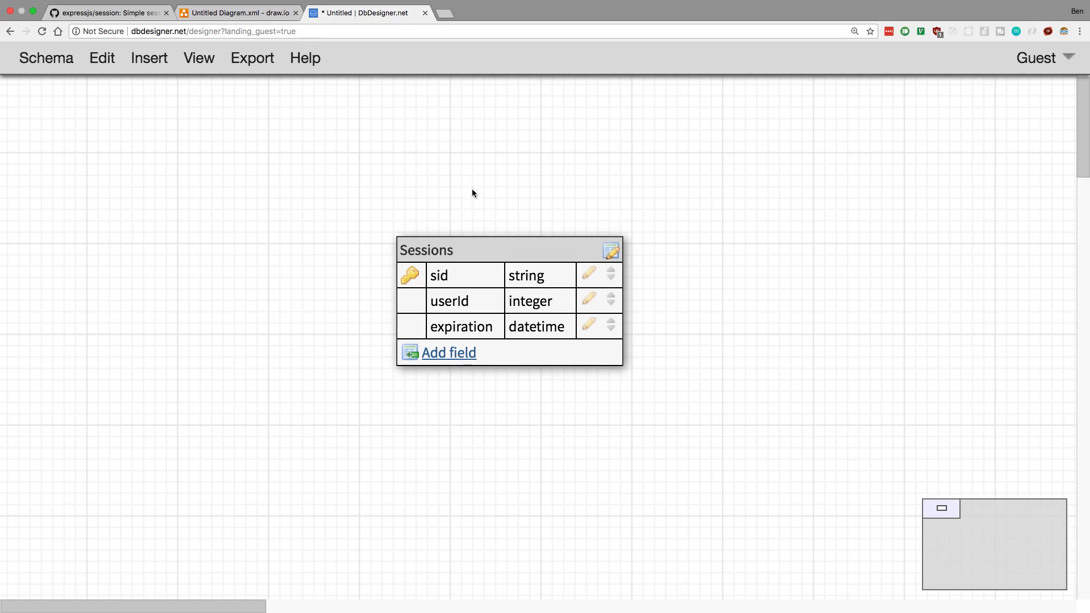
mouse_move(565, 322)
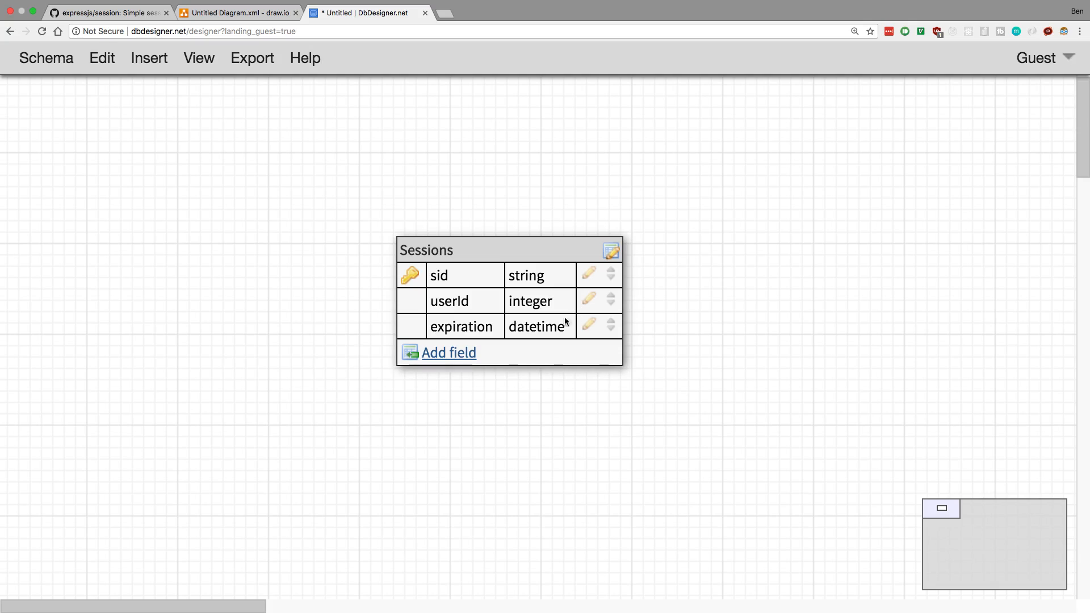
mouse_move(497, 329)
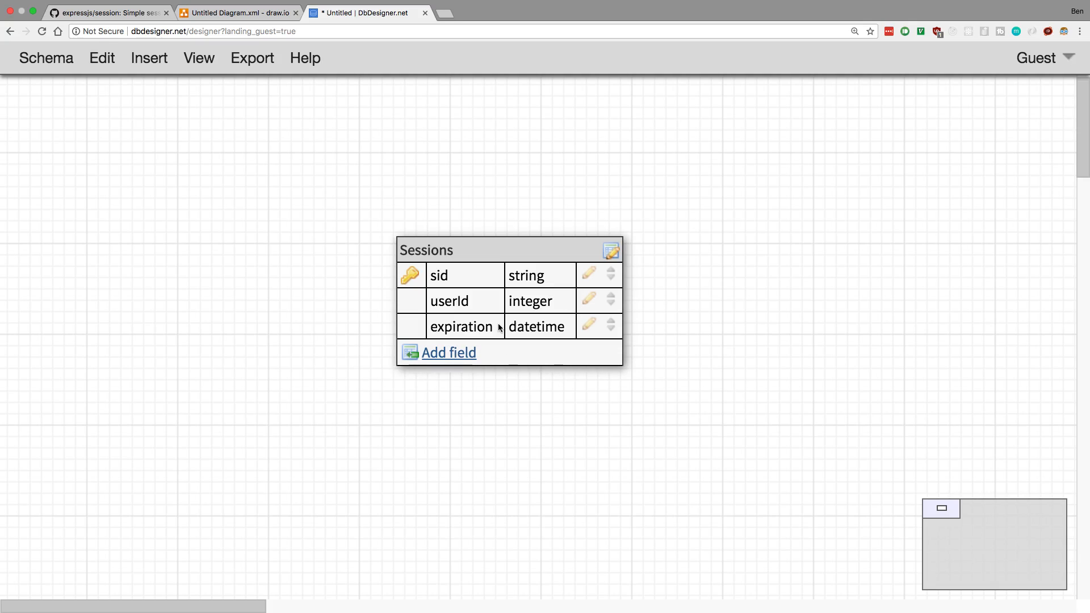
mouse_move(615, 266)
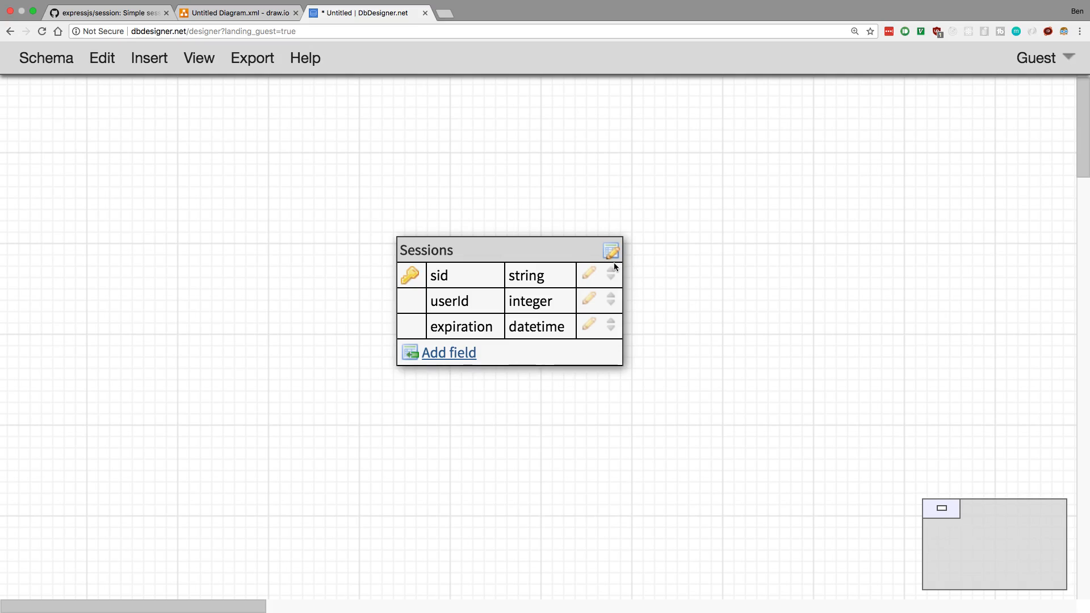
mouse_move(456, 286)
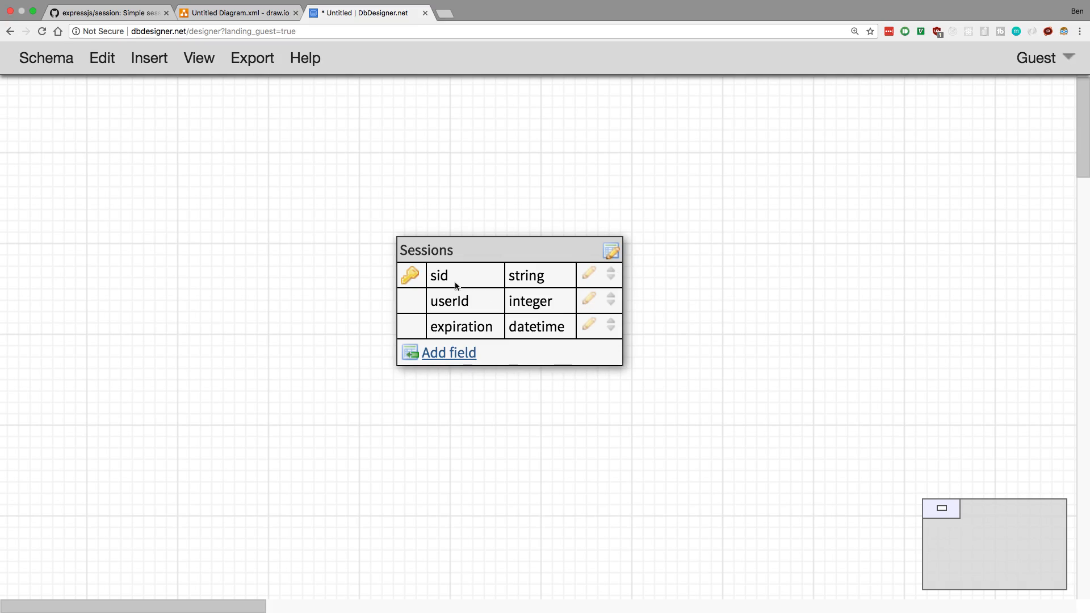
mouse_move(495, 306)
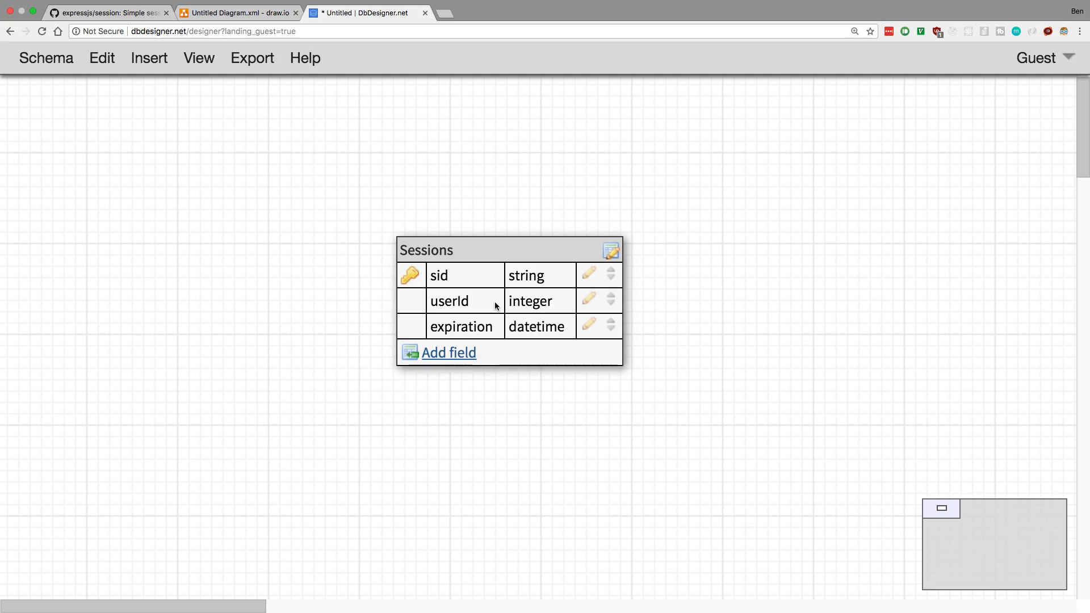
mouse_move(504, 334)
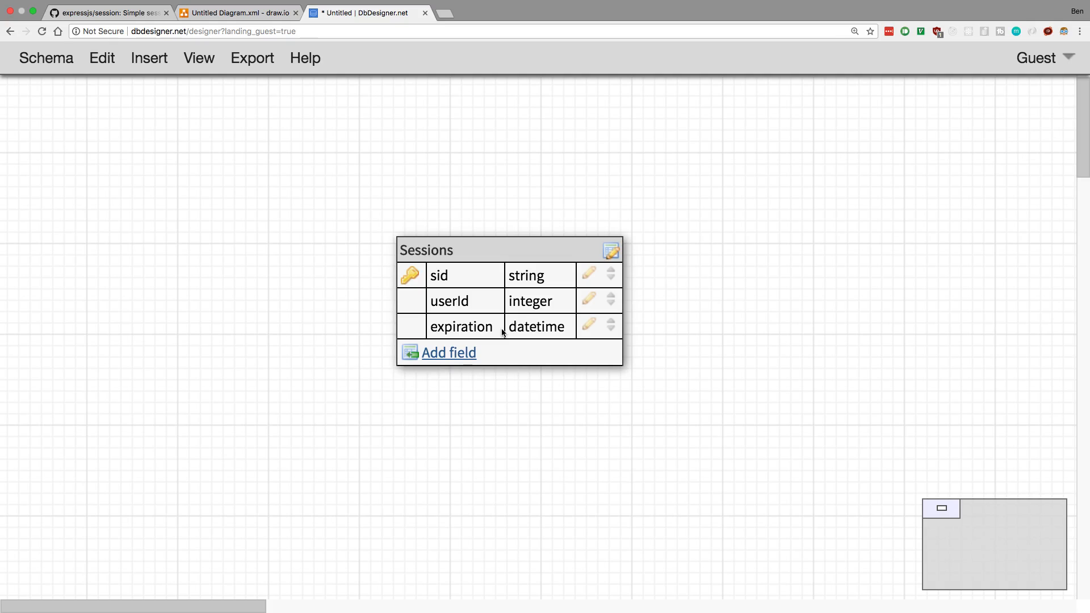
mouse_move(479, 347)
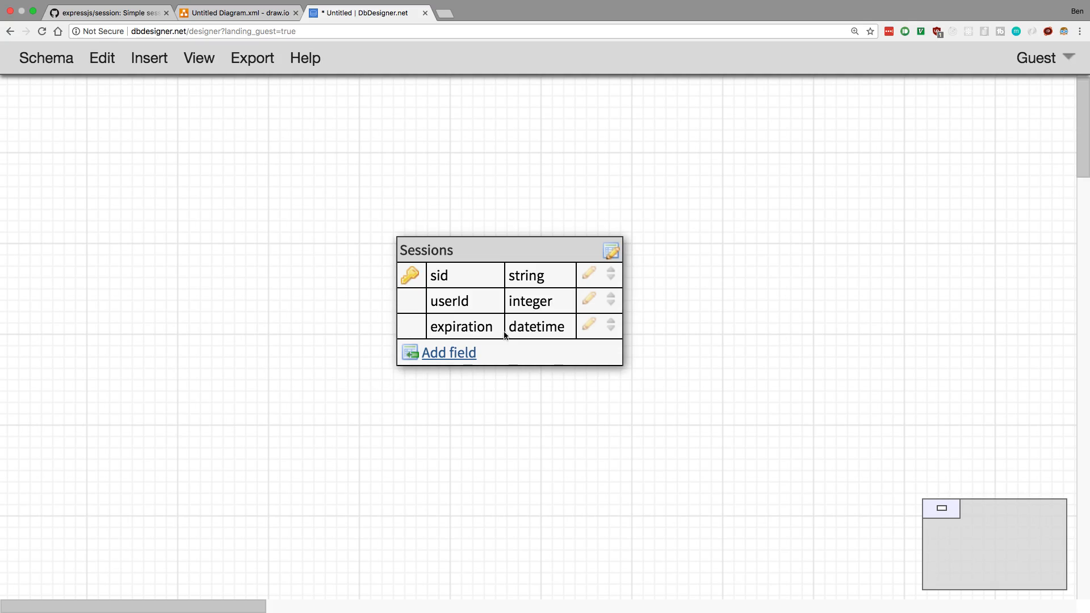
mouse_move(707, 336)
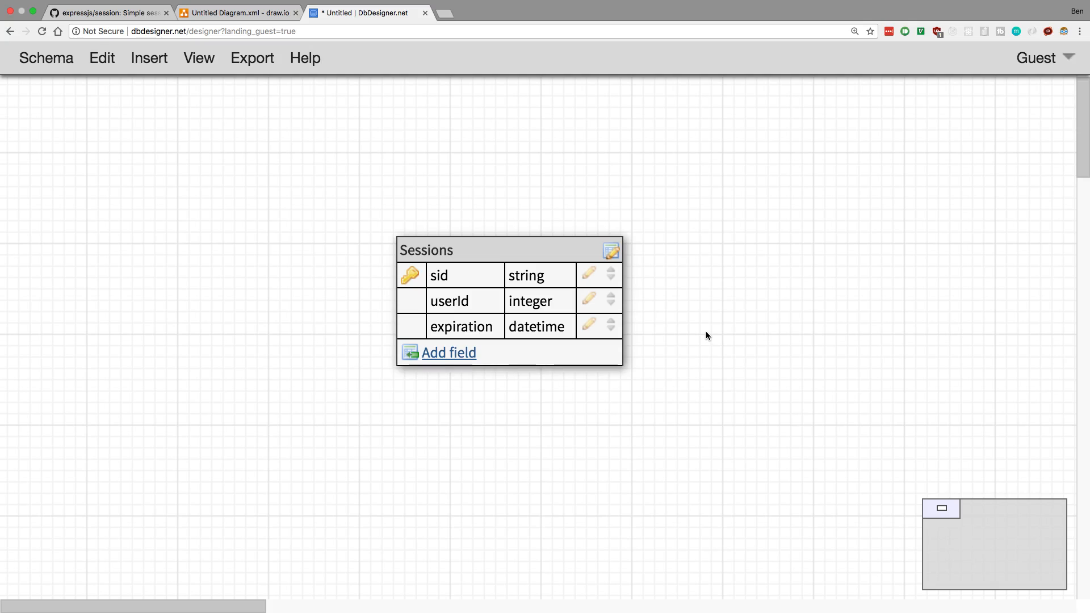
mouse_move(465, 420)
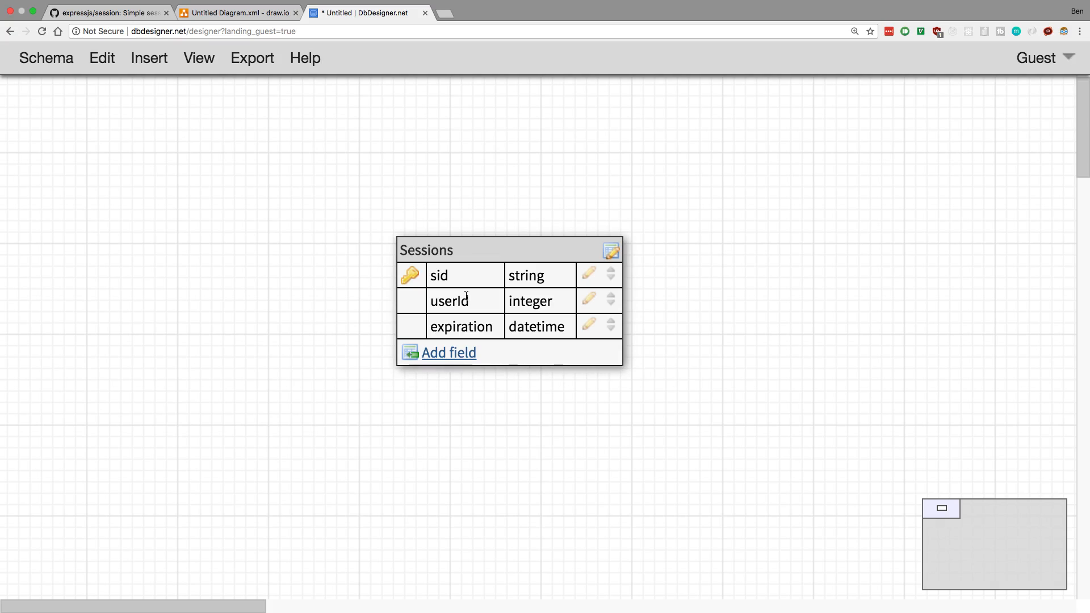
mouse_move(475, 272)
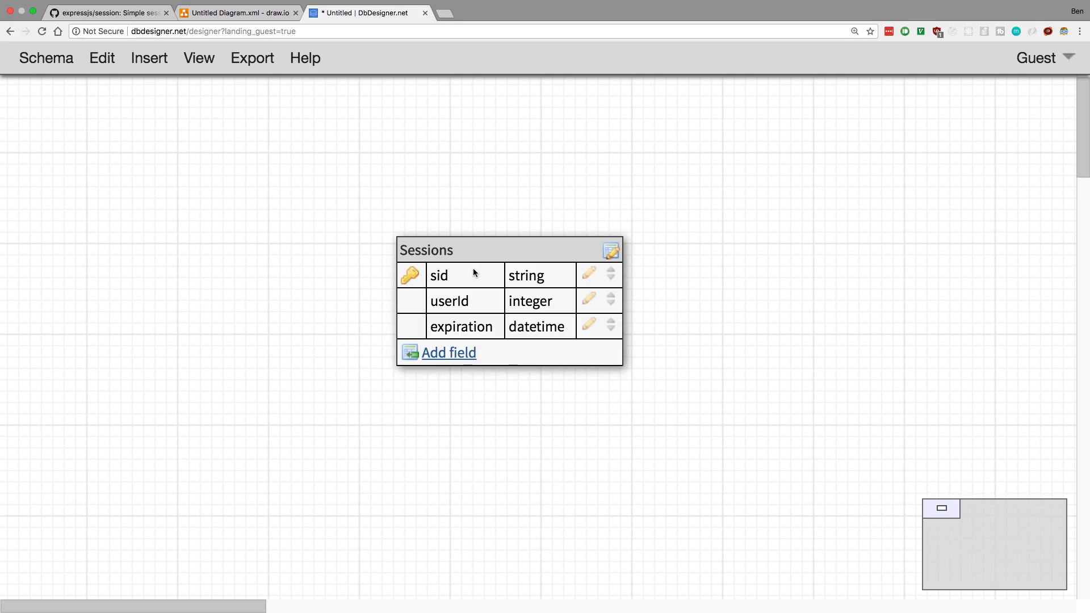
mouse_move(495, 294)
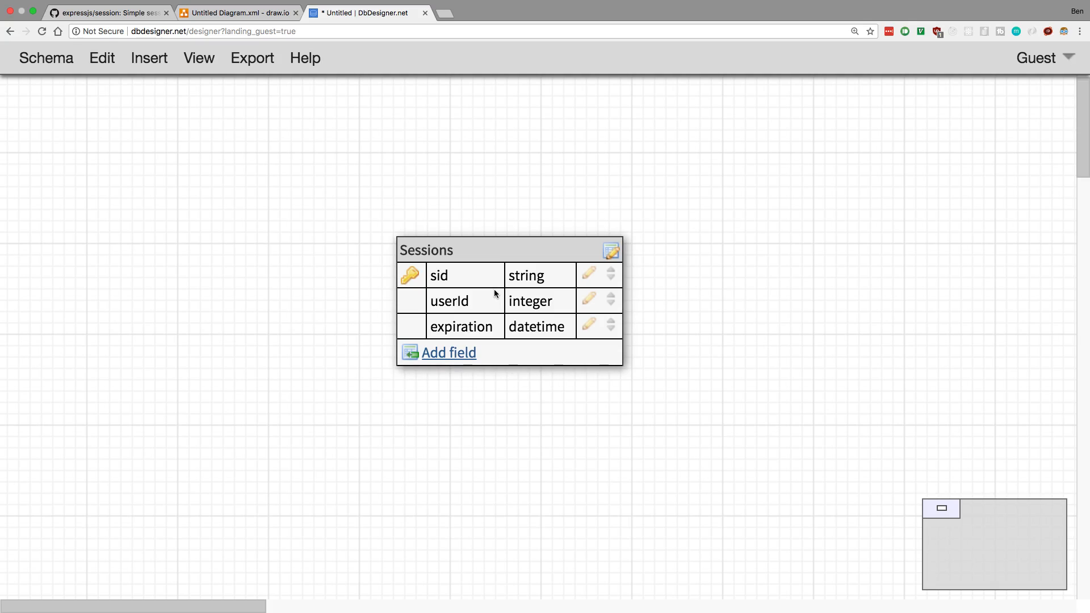
mouse_move(553, 218)
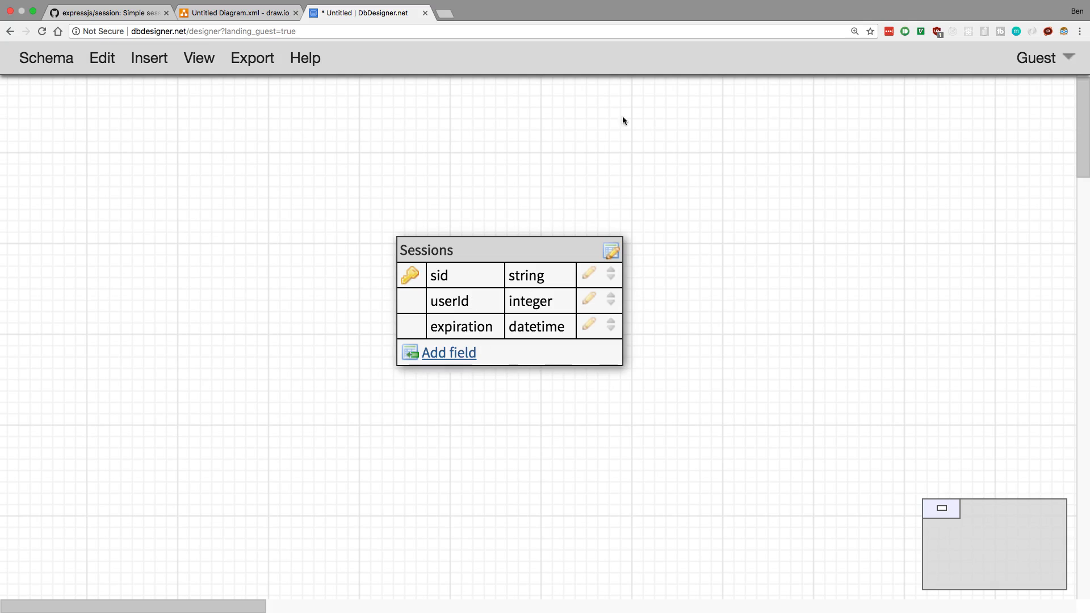
mouse_move(620, 188)
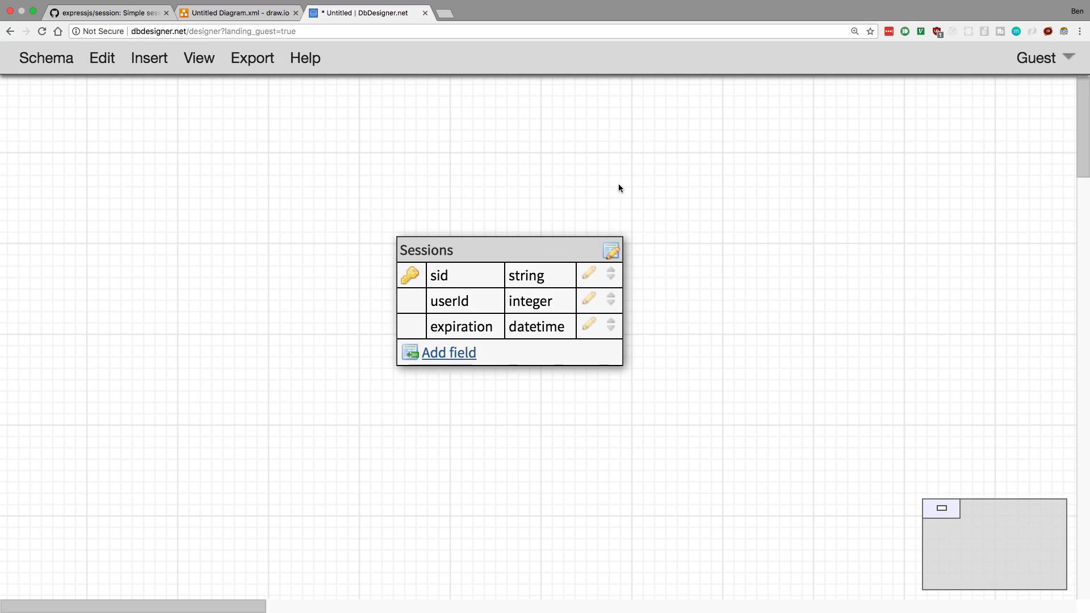
click(113, 13)
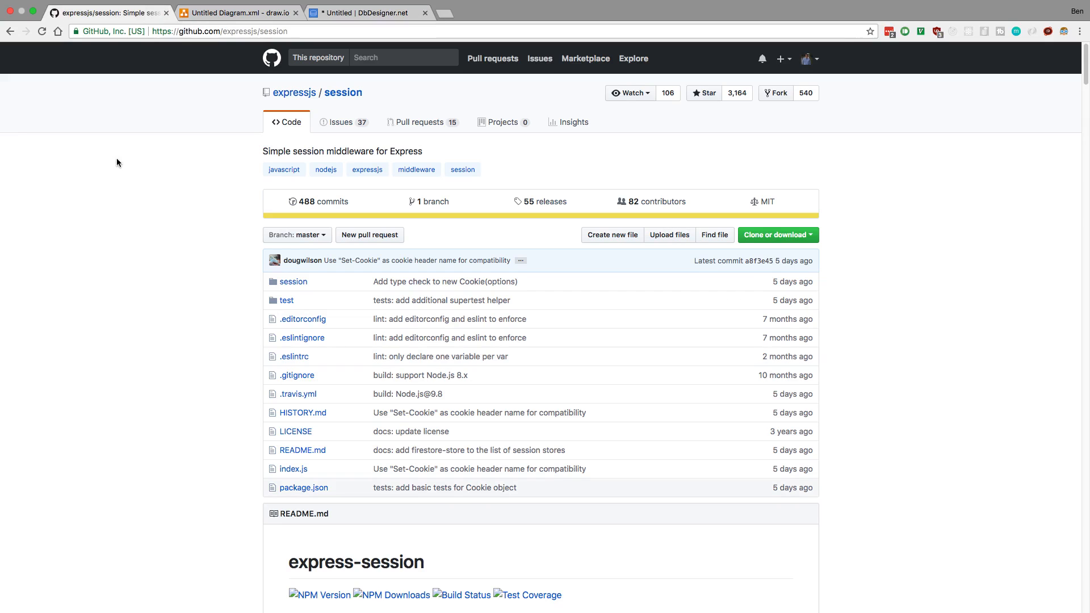
mouse_move(120, 225)
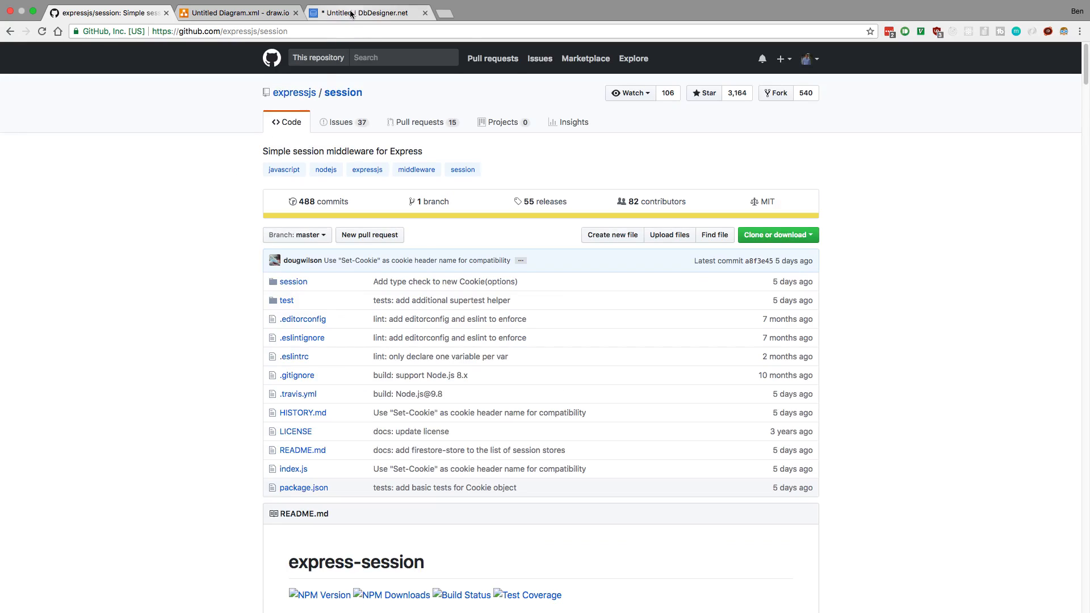
mouse_move(180, 352)
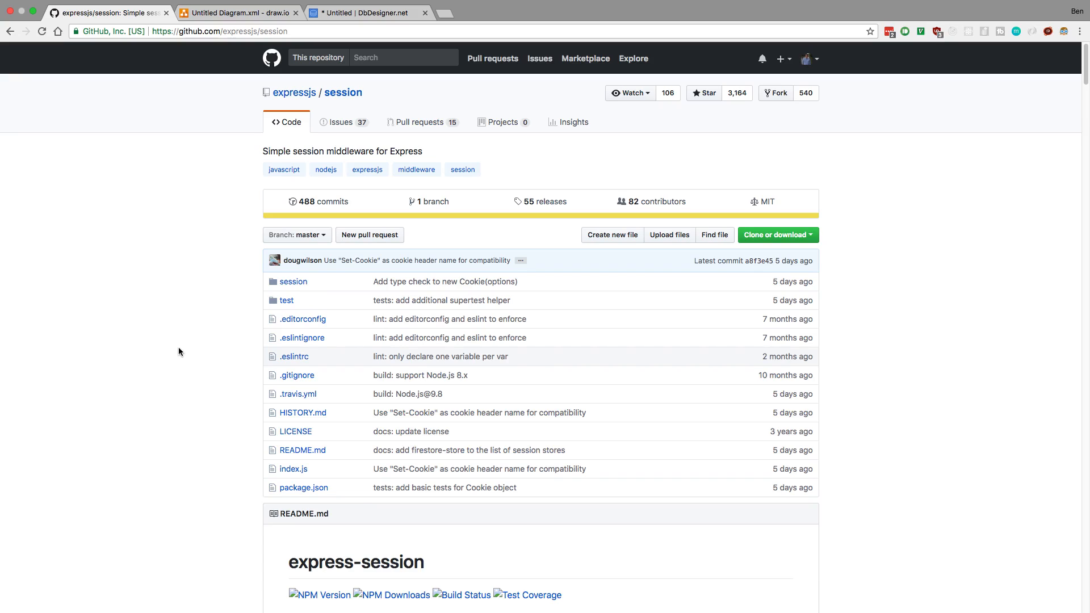
mouse_move(439, 68)
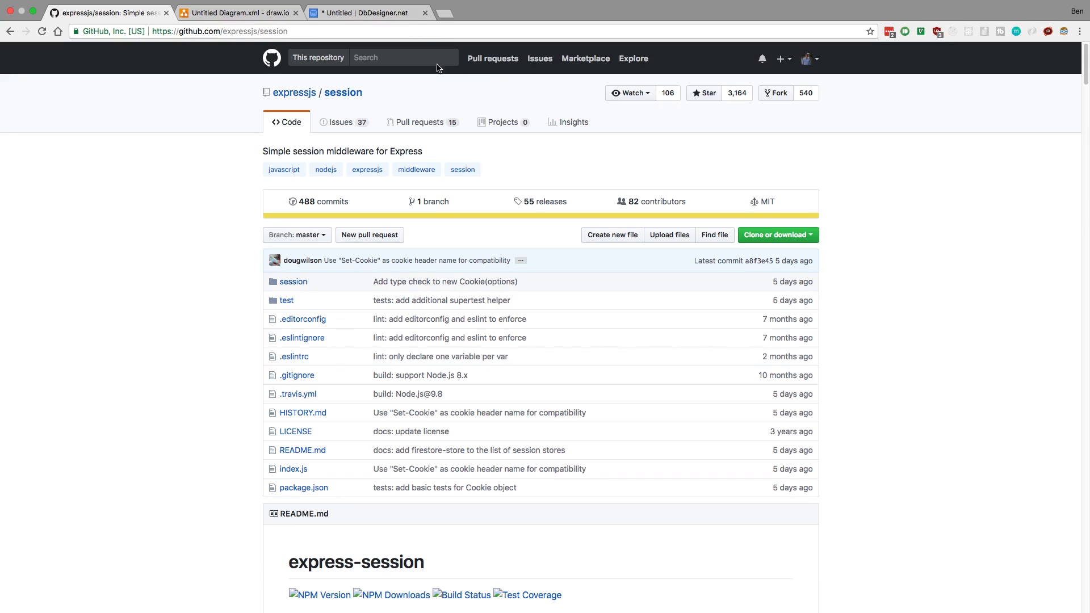
click(370, 10)
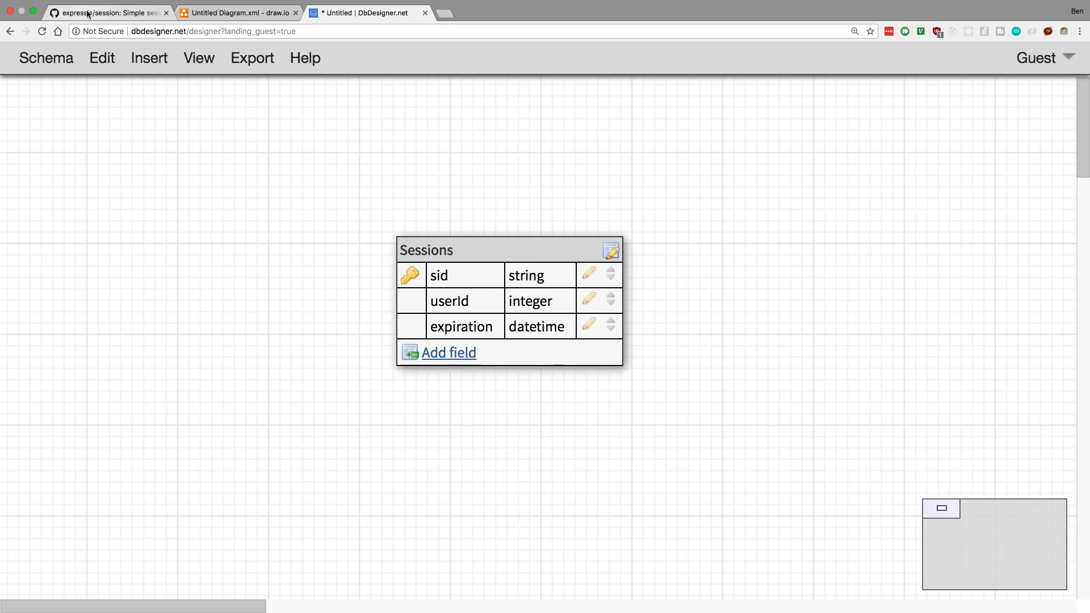
Step: Review the express-session README, glance at the Sessions table, and return to the repository
click(108, 12)
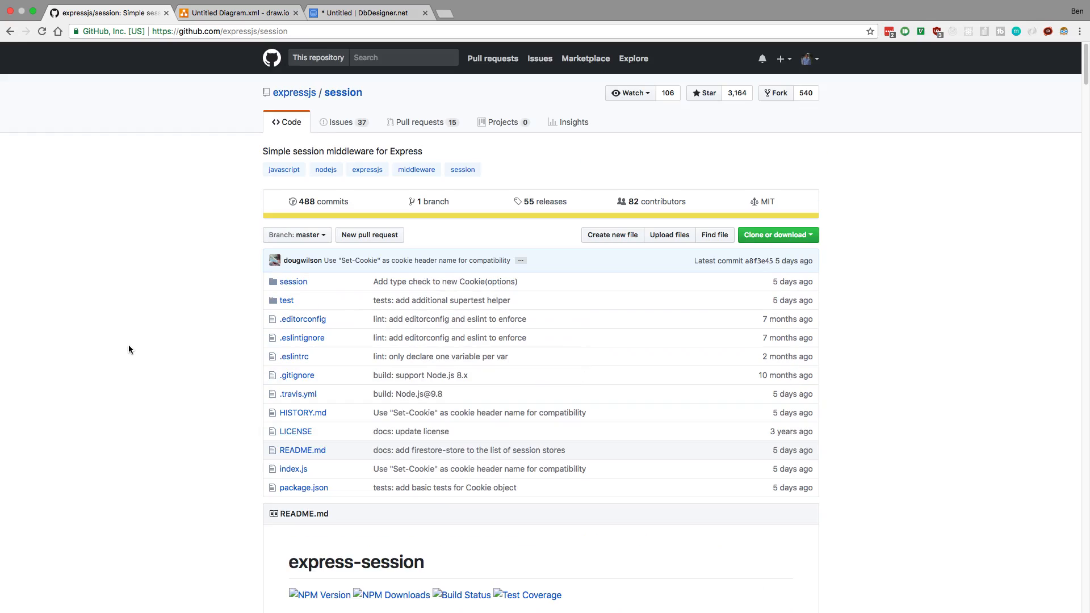
scroll(down, 3)
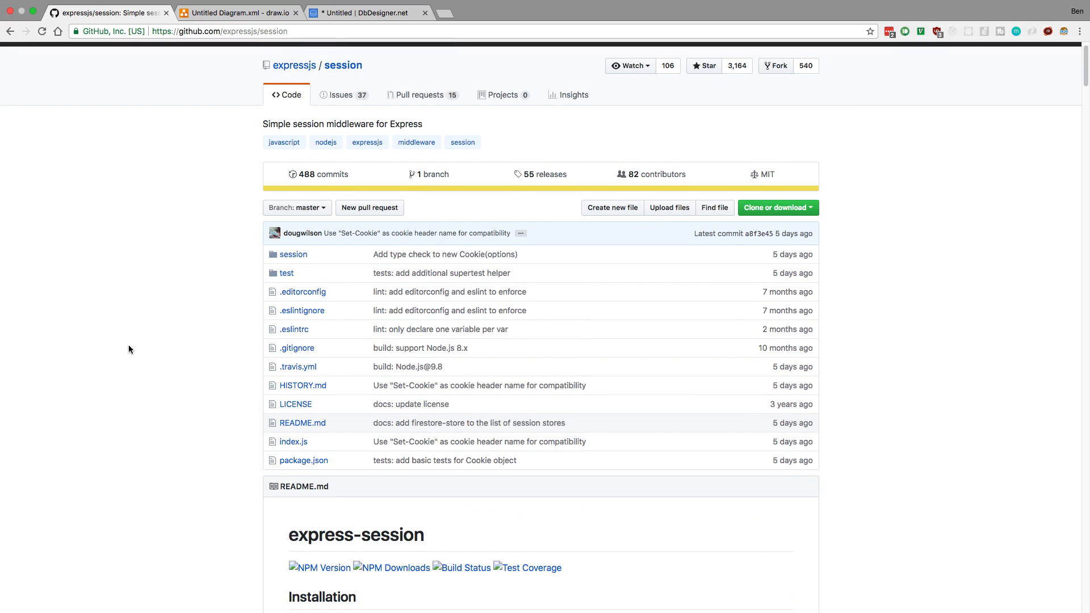
scroll(down, 3)
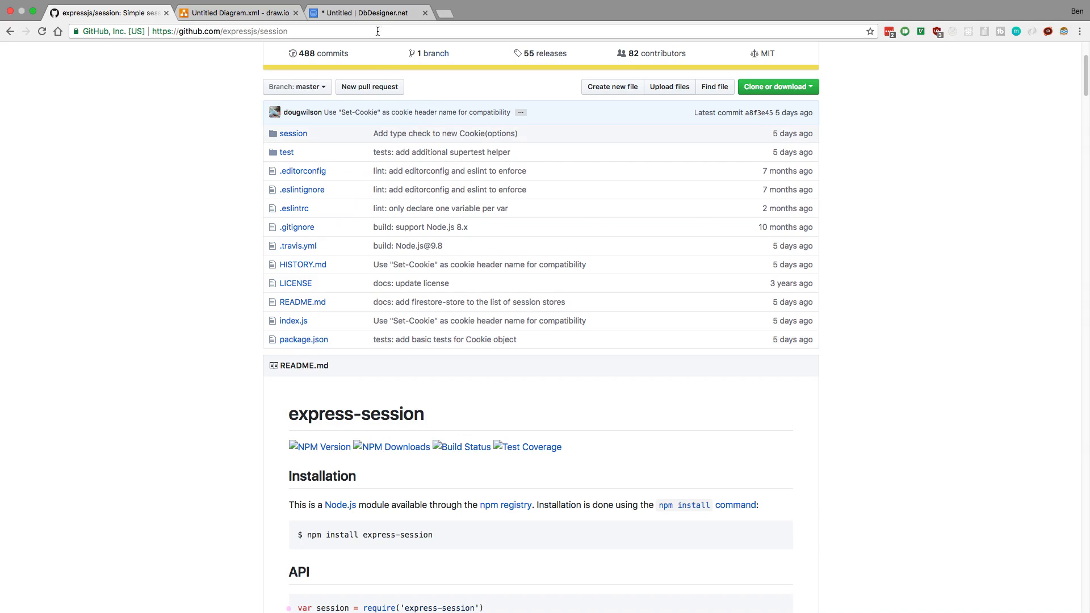
click(368, 13)
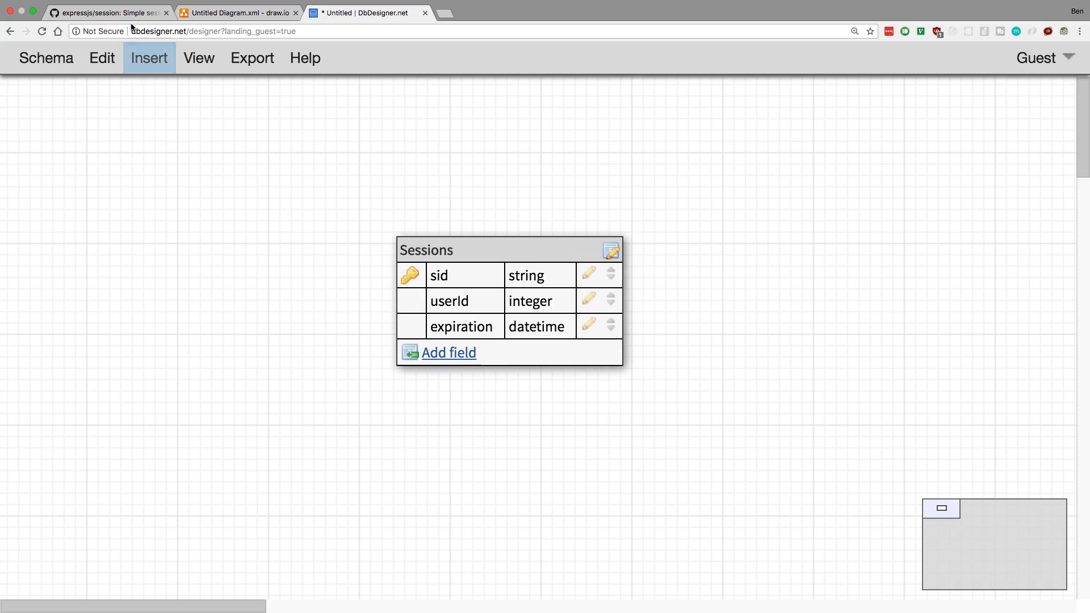
click(108, 10)
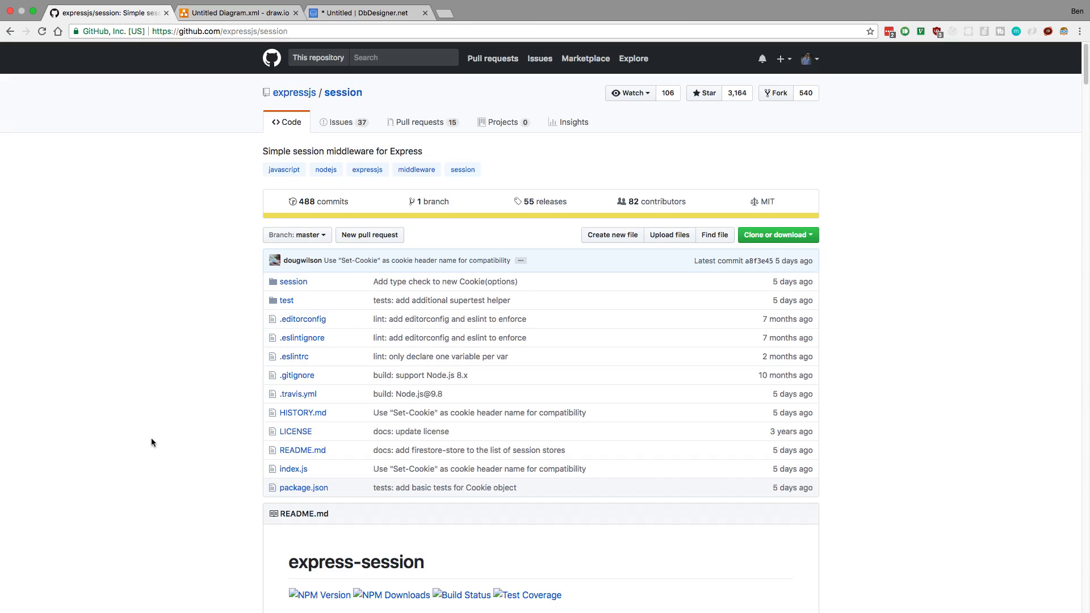
mouse_move(163, 447)
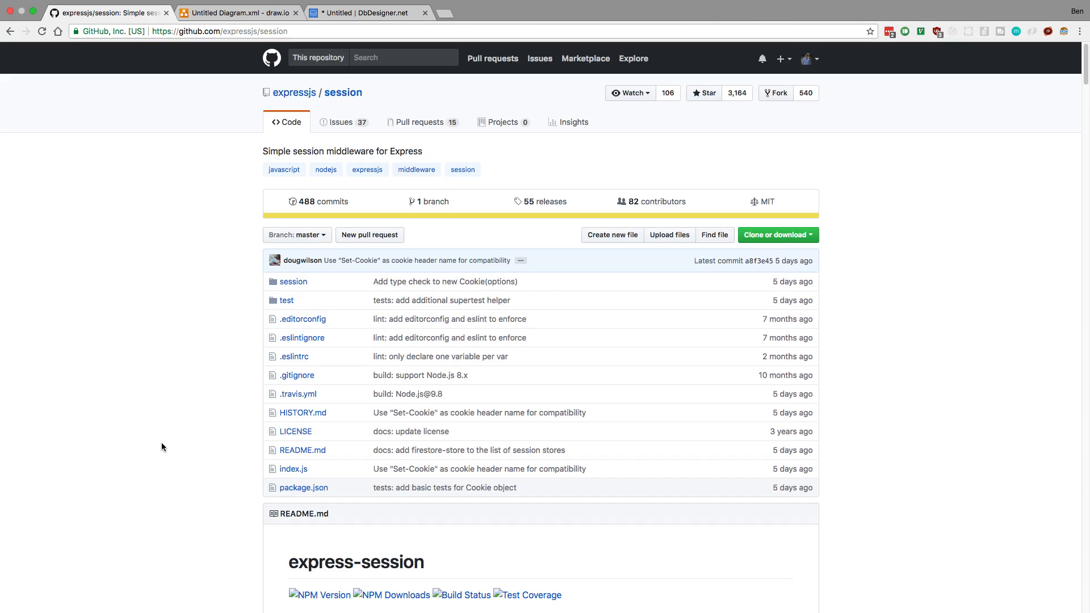